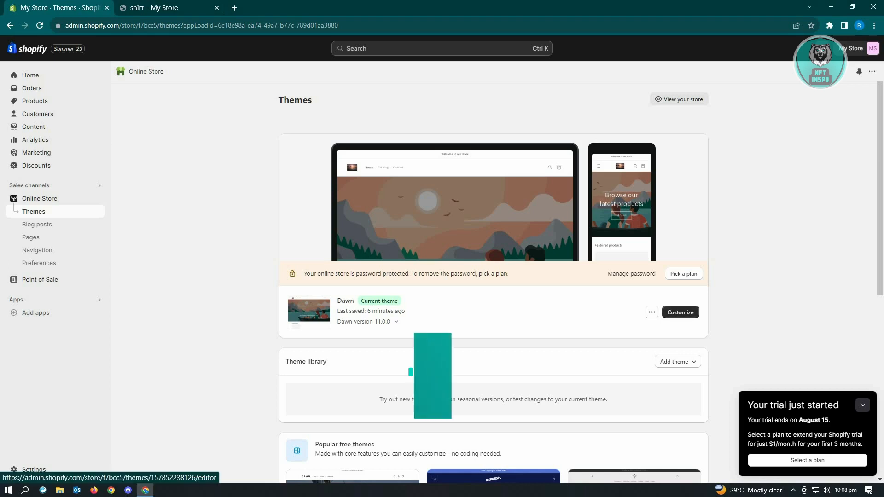
# Step: Open the Dawn theme in the theme editor from the Themes page
pyautogui.click(680, 312)
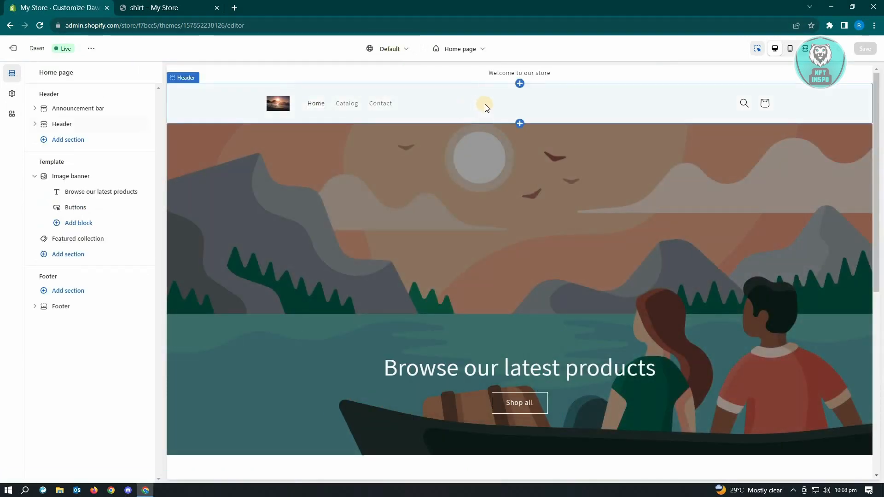
pyautogui.moveTo(327, 107)
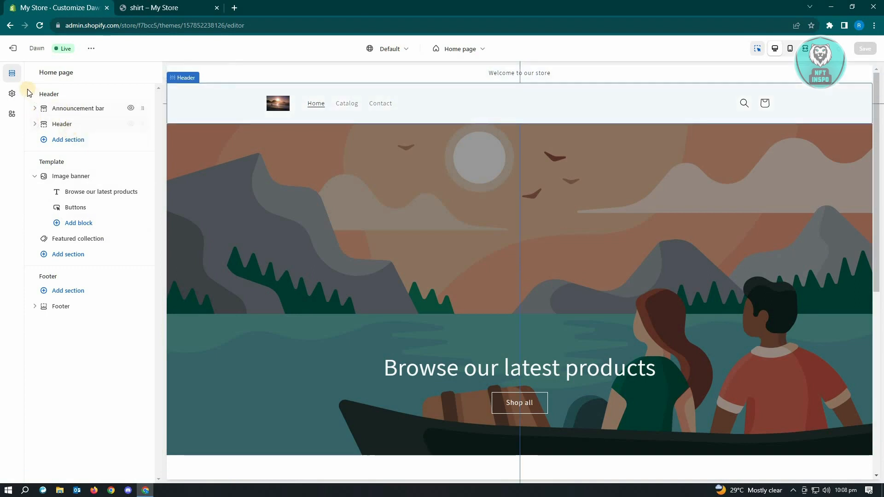
pyautogui.moveTo(12, 94)
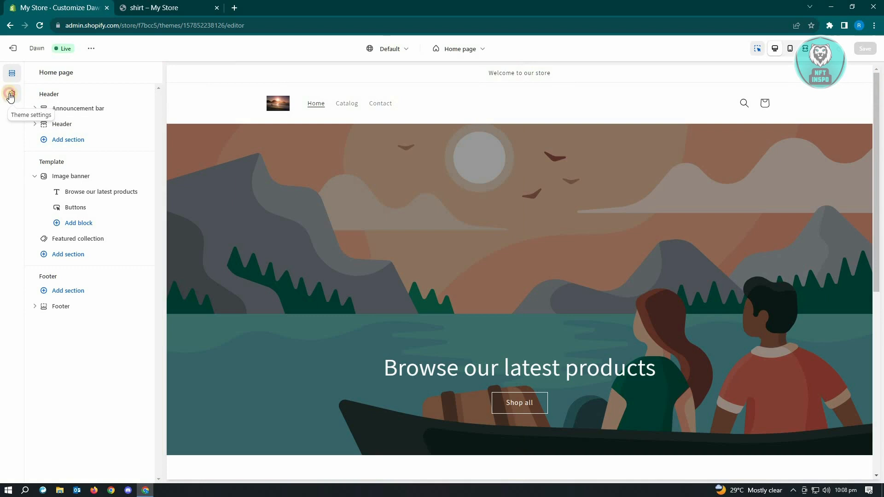
# Step: Show the whole-theme settings list (logo, colors, typography, layout)
pyautogui.click(12, 97)
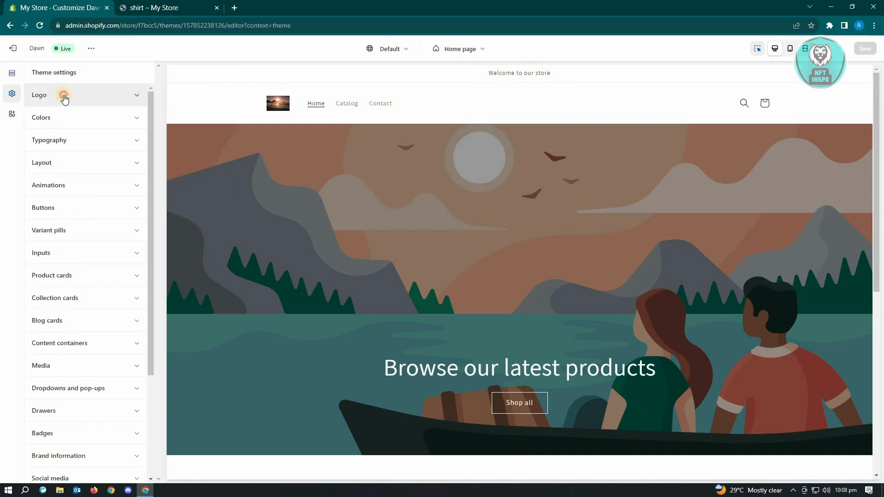
# Step: Expand Logo and raise the Desktop logo width slider from 50px to 300px
pyautogui.click(64, 95)
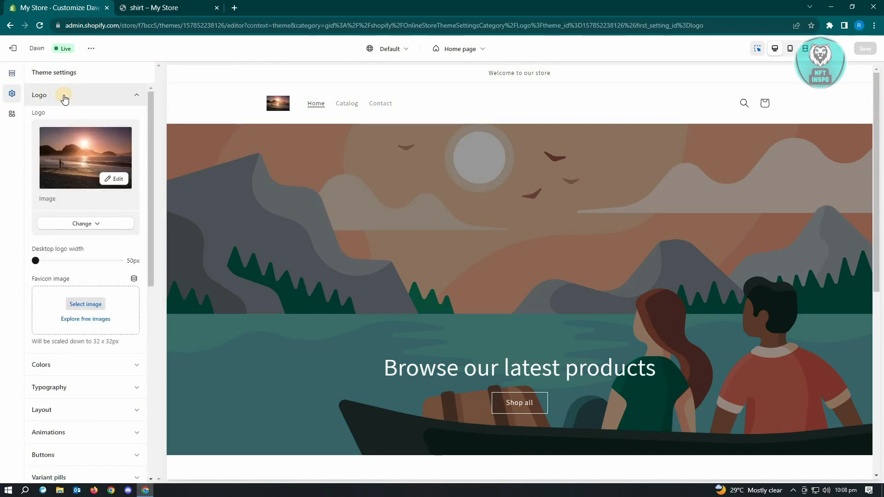
pyautogui.moveTo(49, 256)
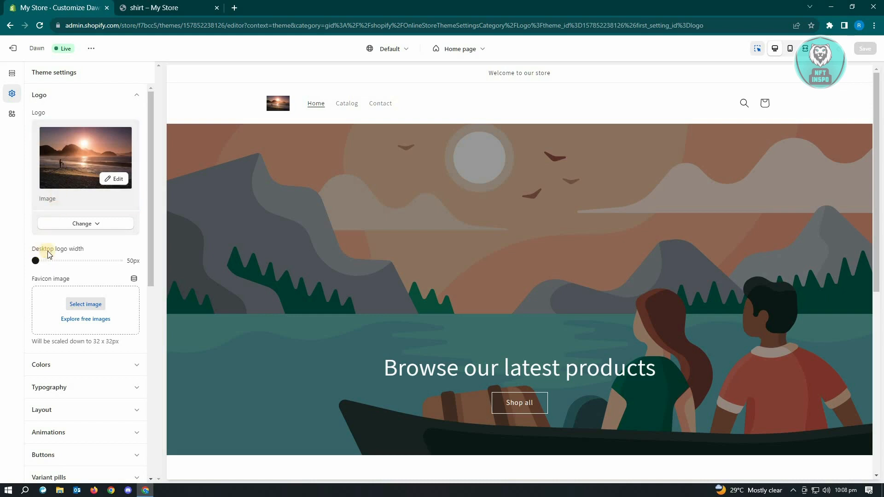
pyautogui.moveTo(71, 251)
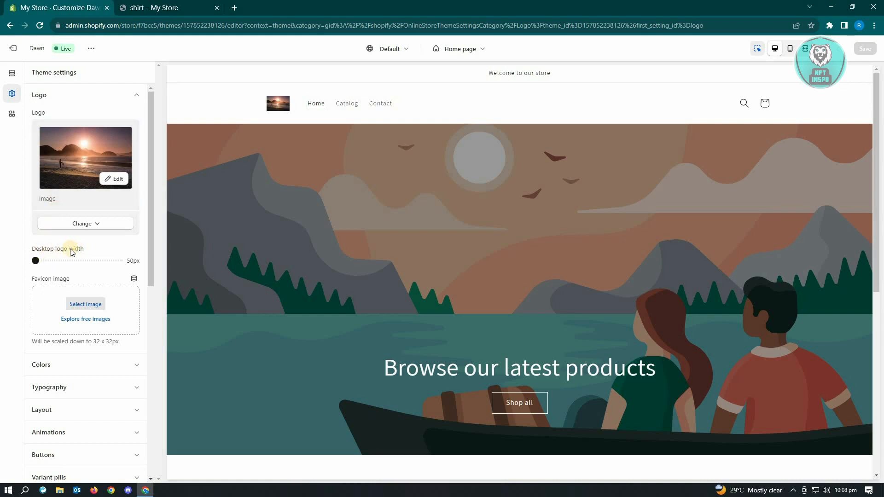
pyautogui.moveTo(36, 262)
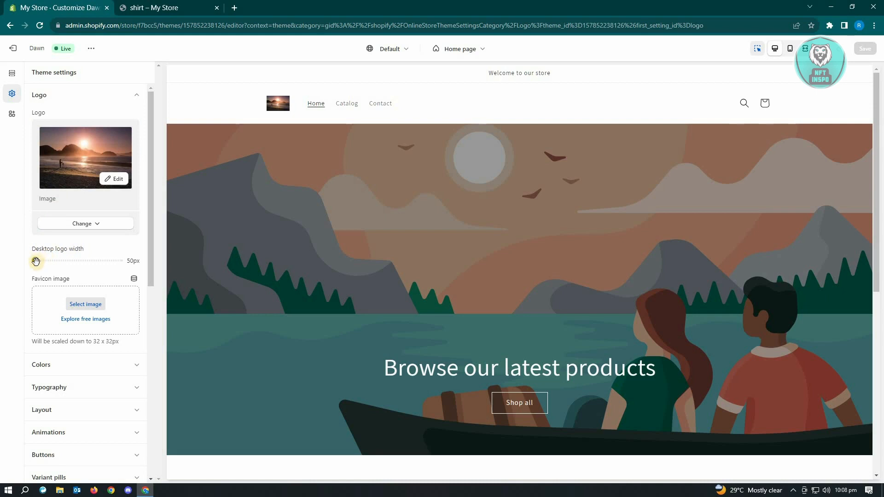
pyautogui.moveTo(36, 261); pyautogui.dragTo(94, 261)
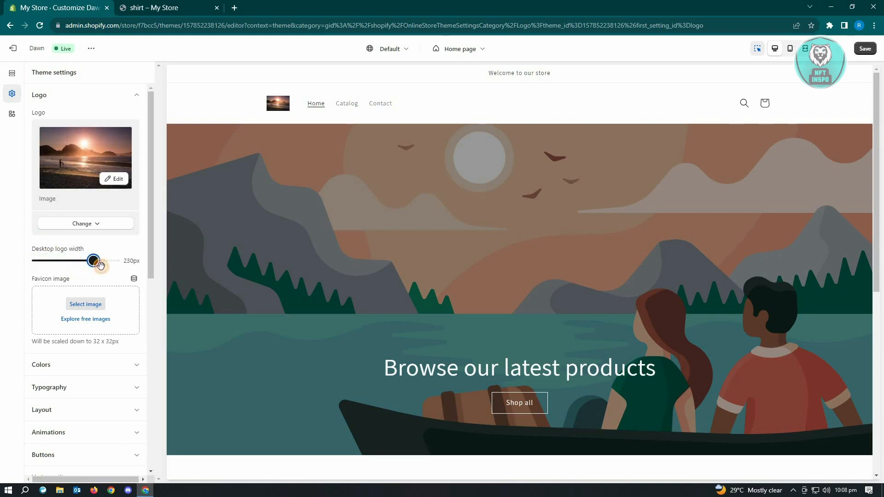
pyautogui.moveTo(94, 260); pyautogui.dragTo(116, 260)
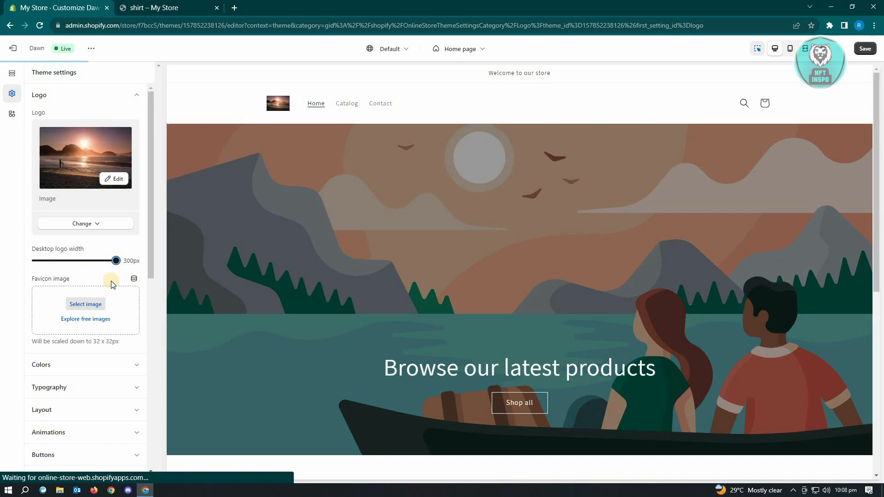